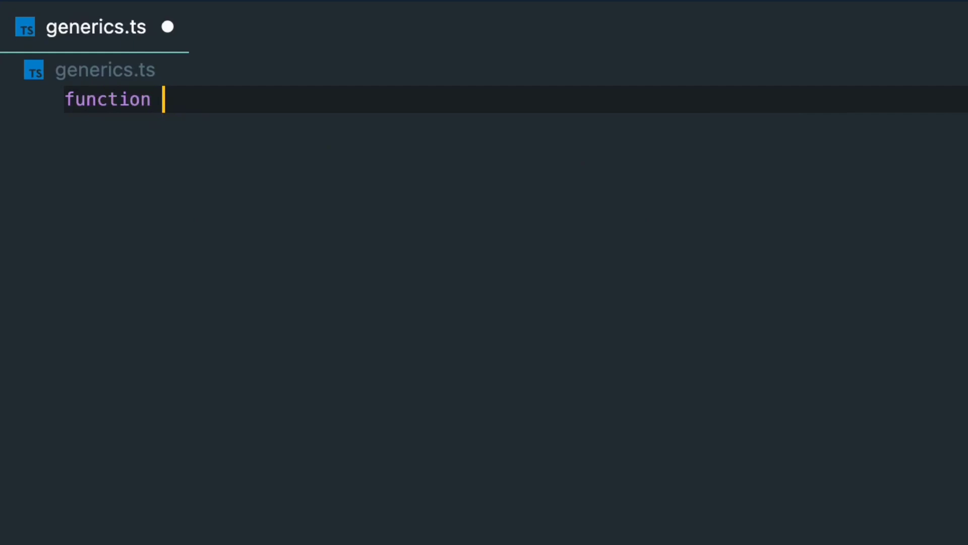
{"action": "type", "text": "id"}
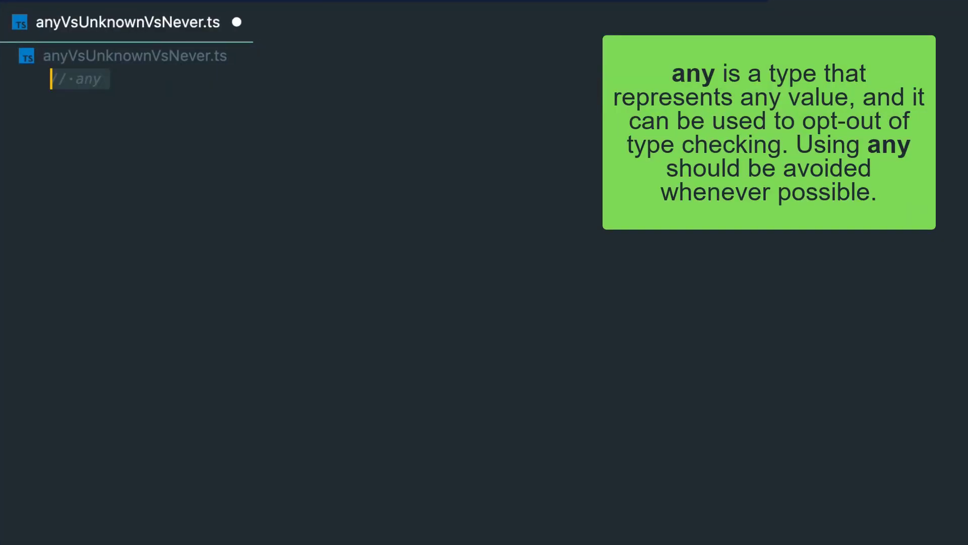
{"action": "type", "text": "let x: any;"}
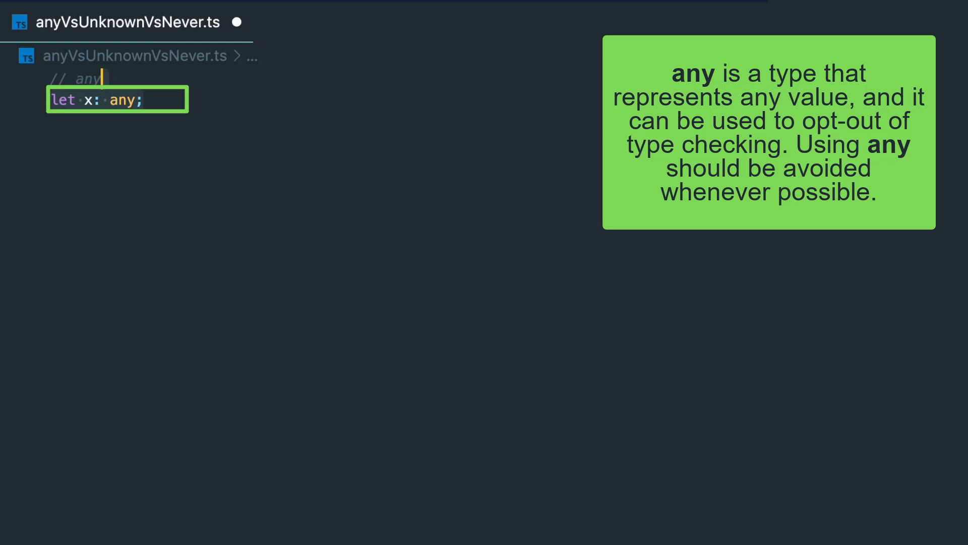
{"action": "type", "text": "x = 5; // OK"}
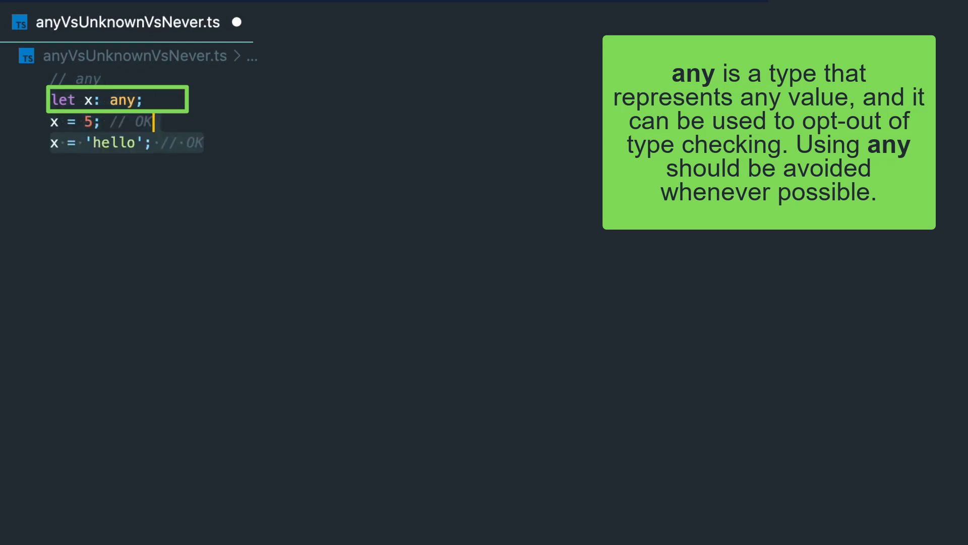
{"action": "type", "text": "x = true; // OK"}
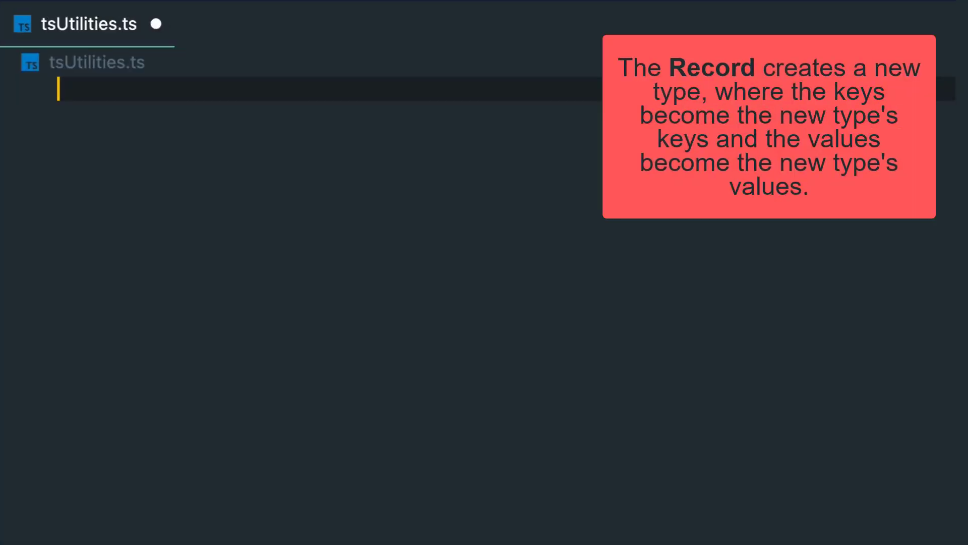
{"action": "type", "text": "// Record"}
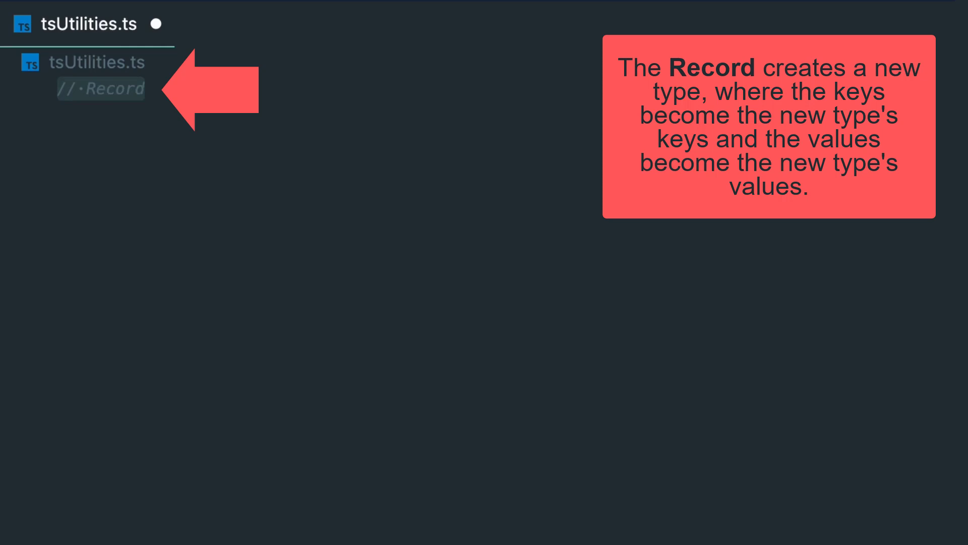
{"action": "type", "text": "type MyRecord = Record<'a' | 'b' | 'c', number>;"}
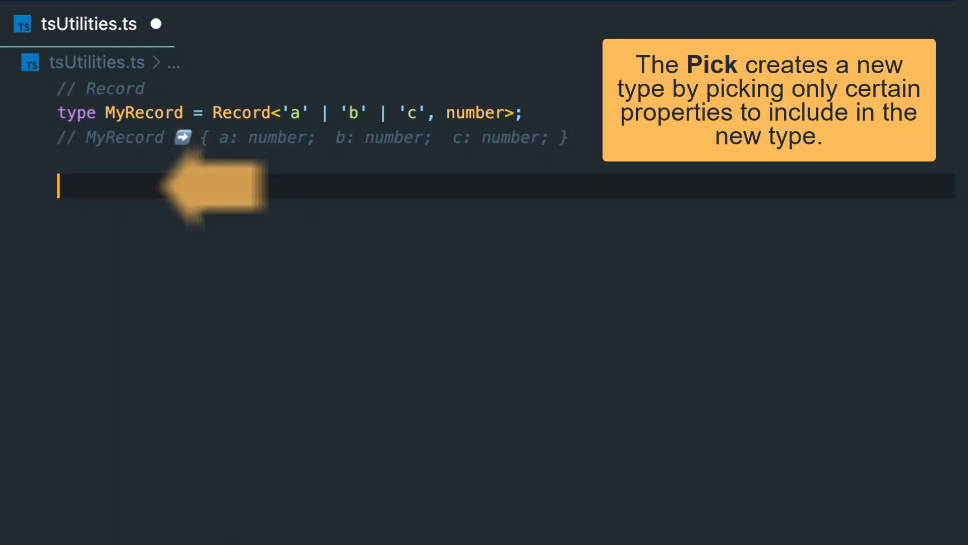
{"action": "type", "text": "// Pick"}
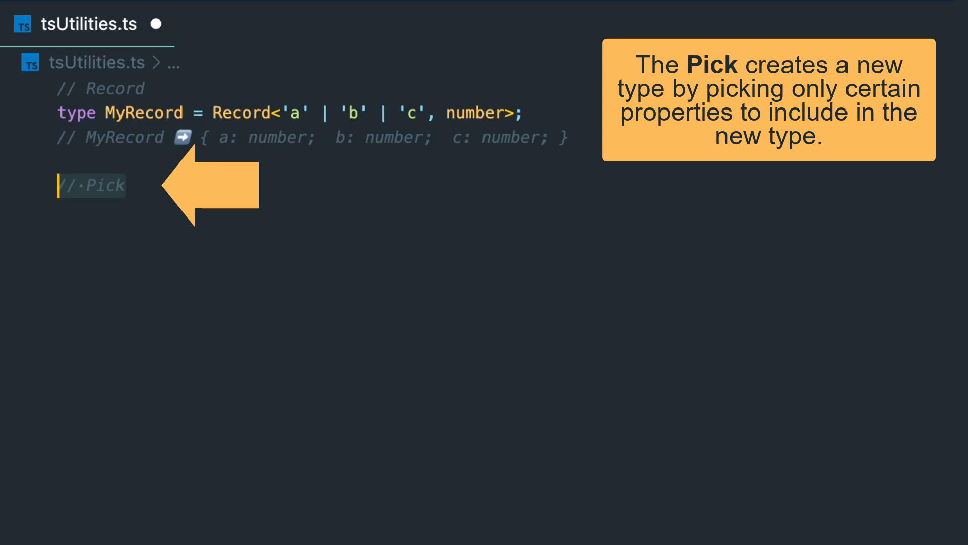
{"action": "type", "text": "type MyPick = Pick<{ a: number; b: string; c: boolean }, 'a' | 'c'>;"}
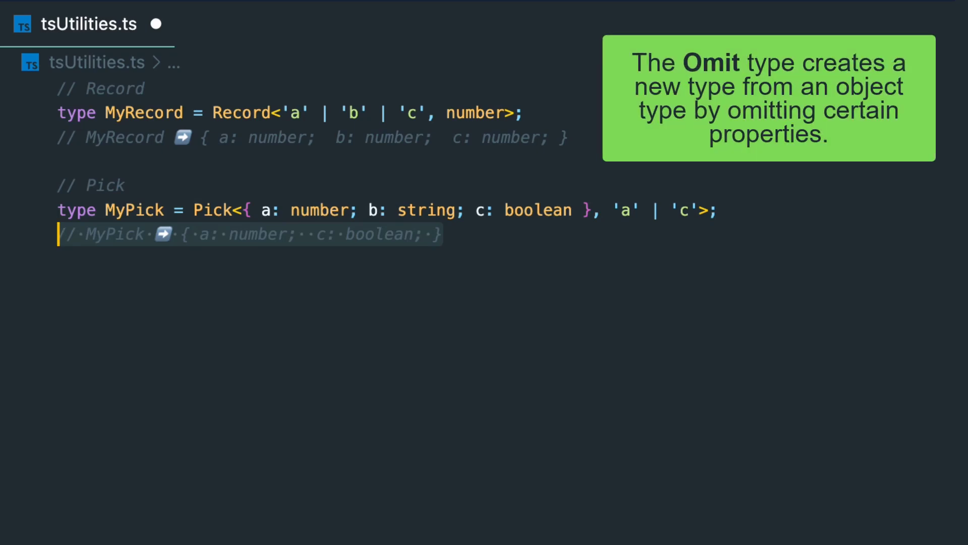
{"action": "type", "text": "// Omit"}
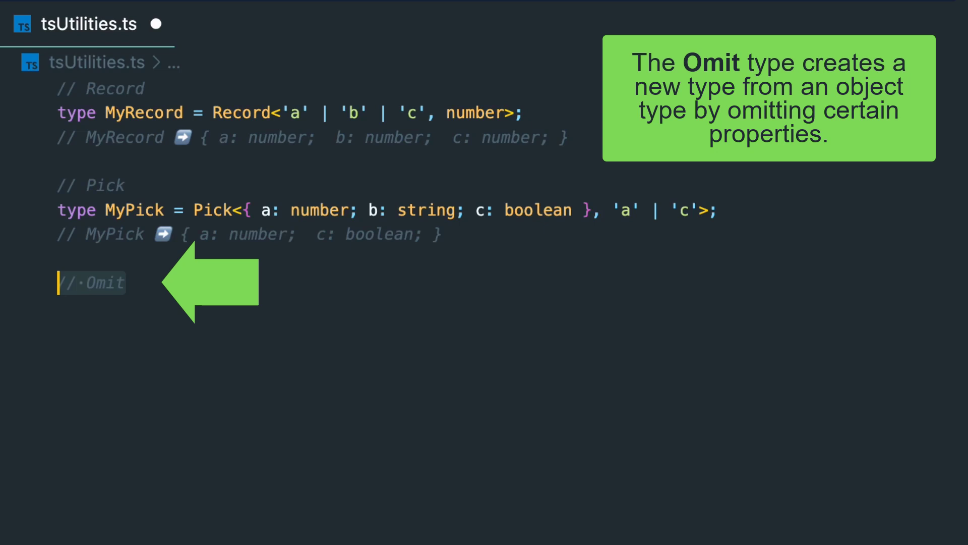
{"action": "type", "text": "type MyOmit = Omit<{ a: number; b: string; c: boolean }, 'b' | 'c'>;"}
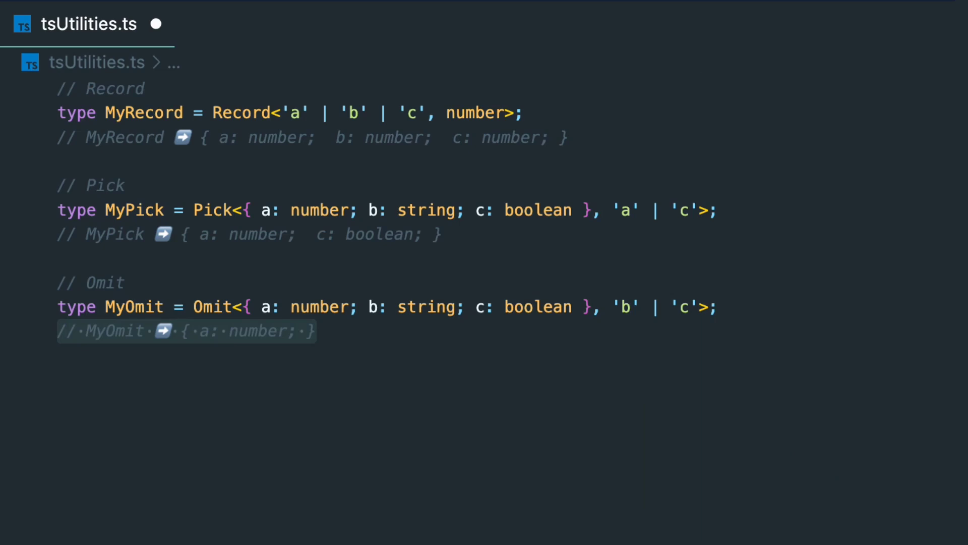
{"action": "type", "text": "// Partial"}
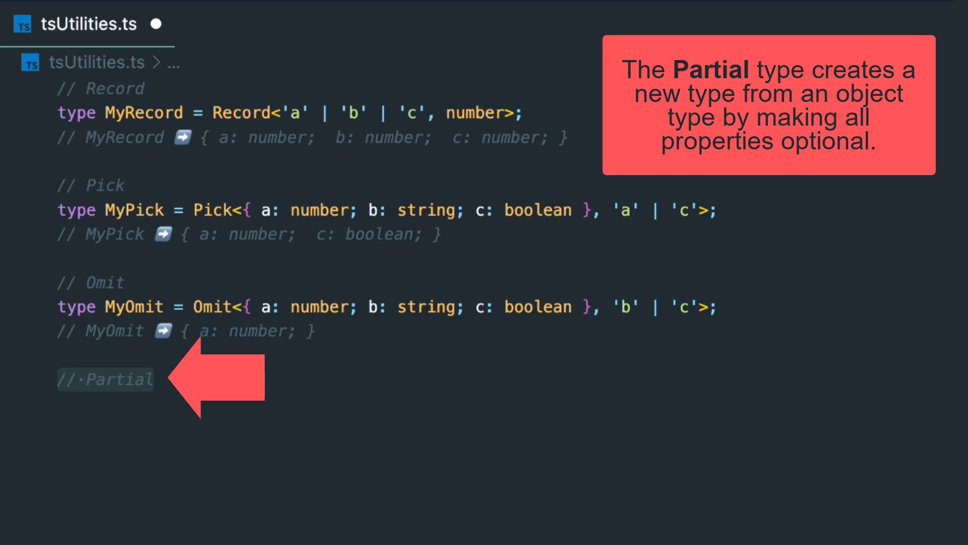
{"action": "type", "text": "type MyPartial = Partial<{ a: number; b: string; c: boolean }>;"}
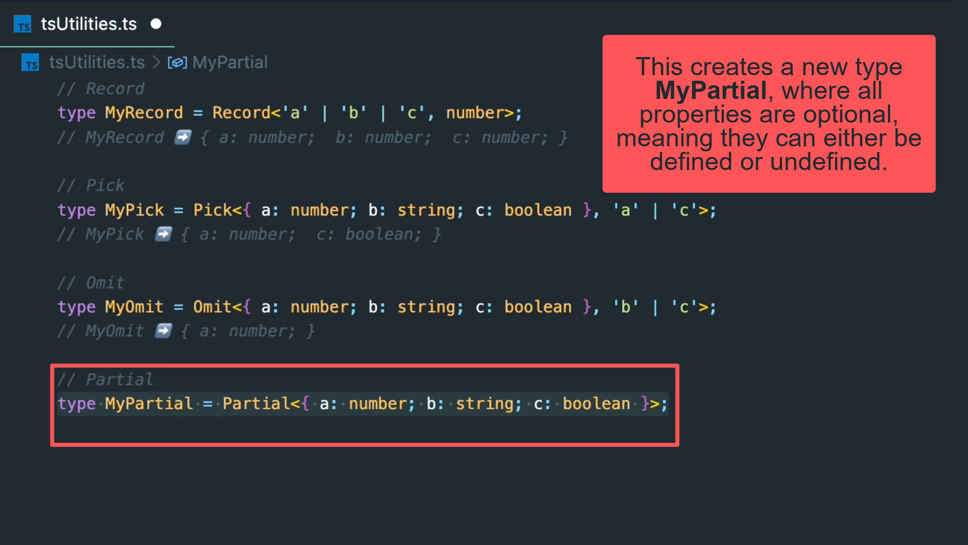